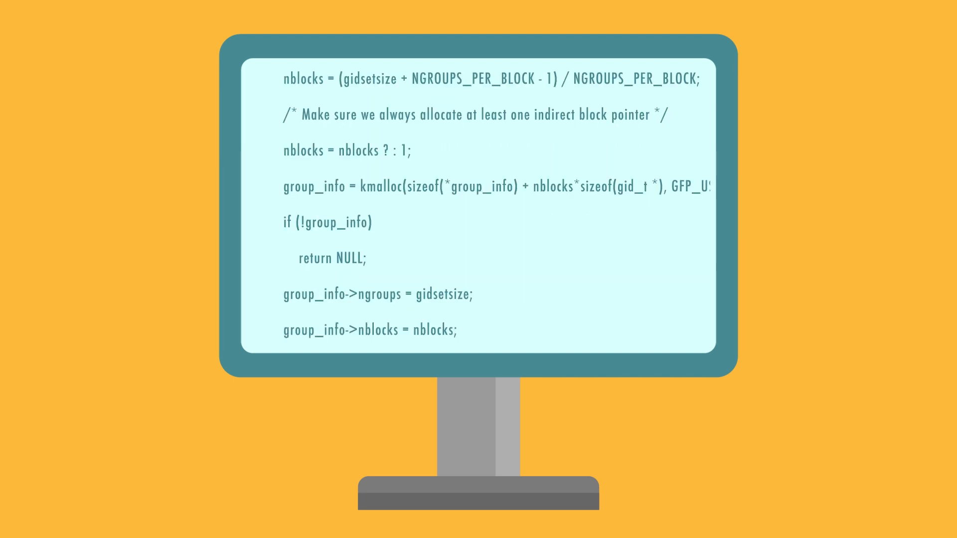
scroll("down", 3)
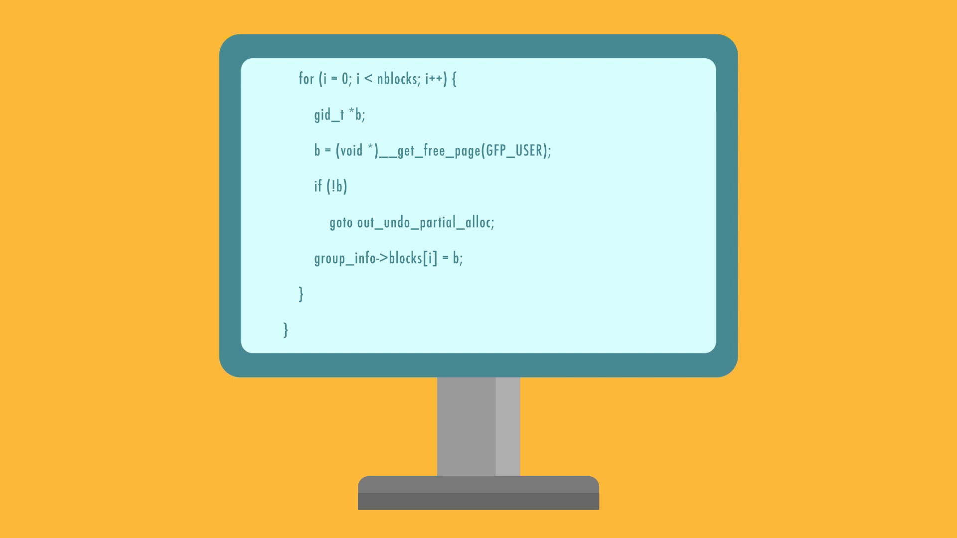